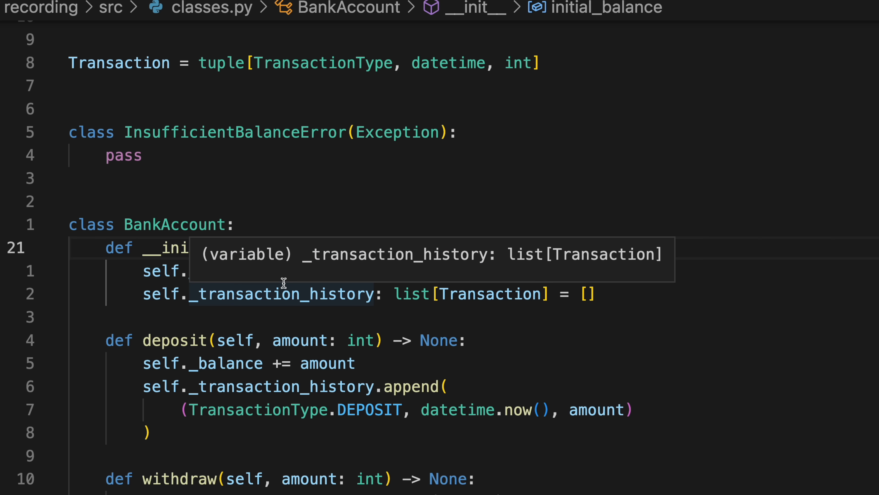
mouse_move(325, 345)
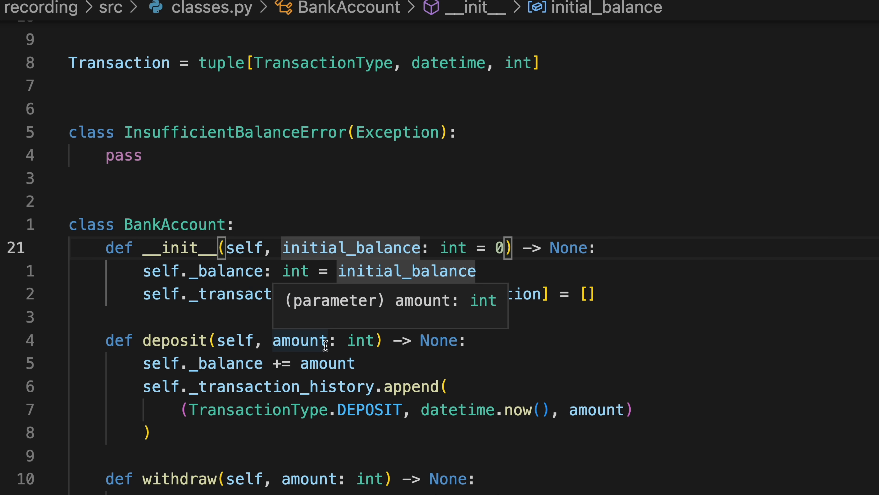
mouse_move(606, 392)
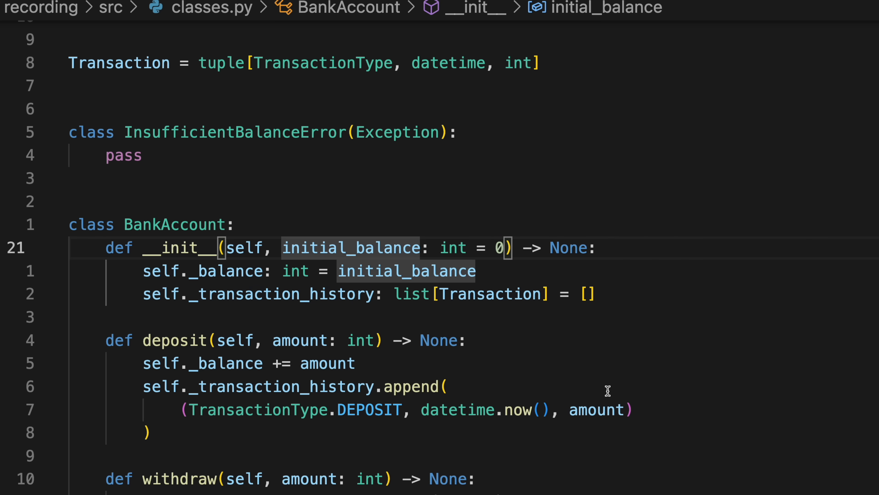
Review the terminal output of classes.py and return to the classes.py source
scroll(down, 3)
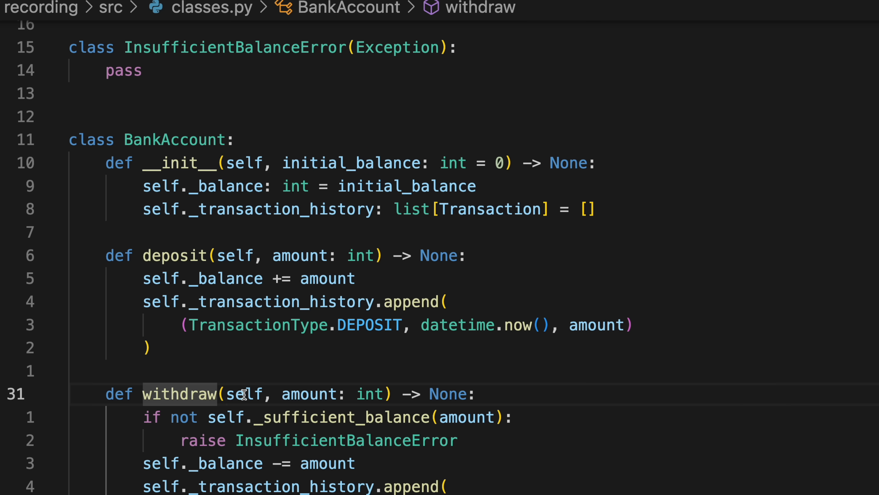
mouse_move(572, 395)
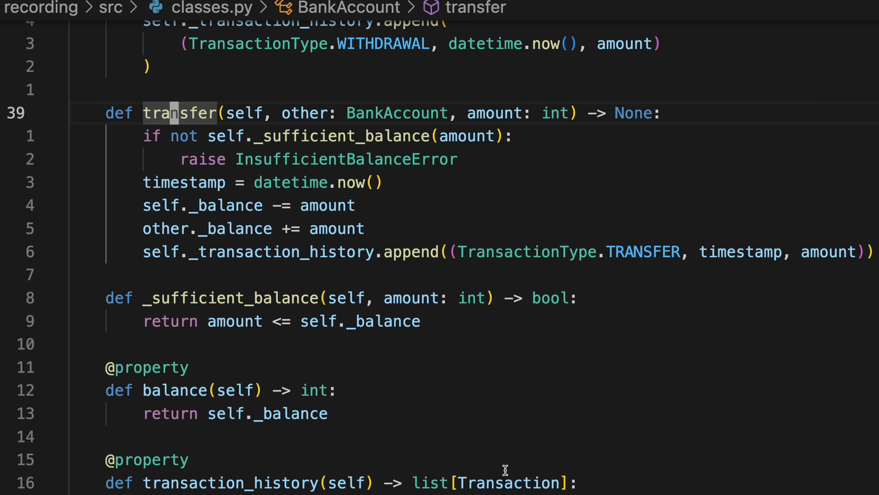
scroll(down, 3)
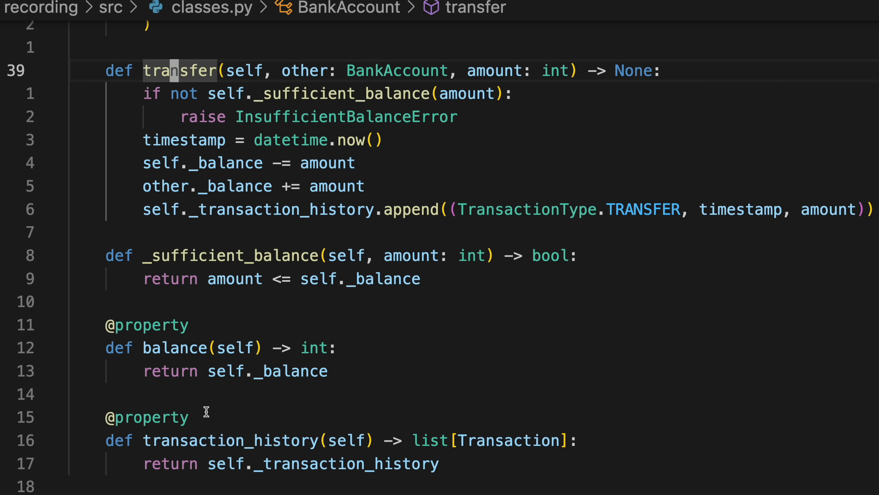
mouse_move(332, 369)
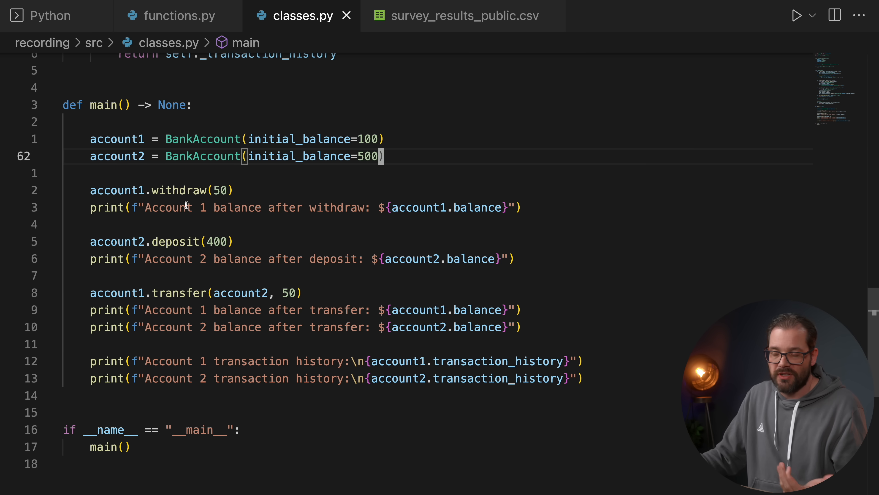
mouse_move(182, 190)
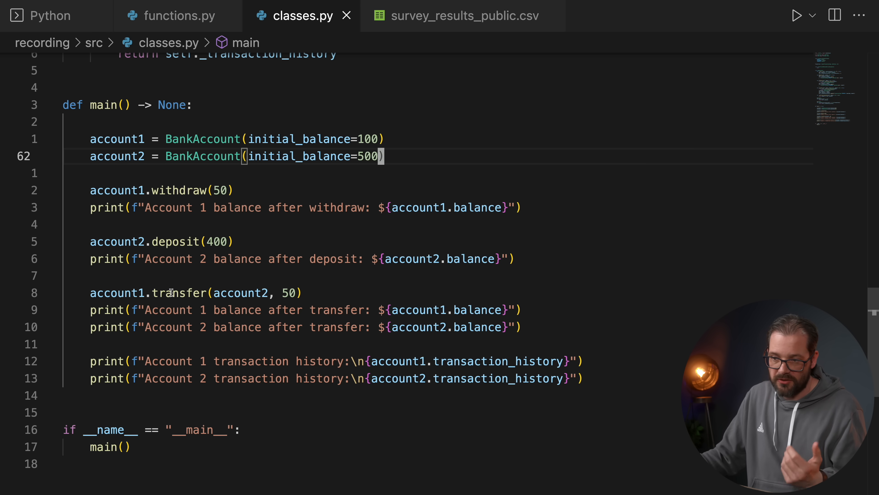
mouse_move(199, 67)
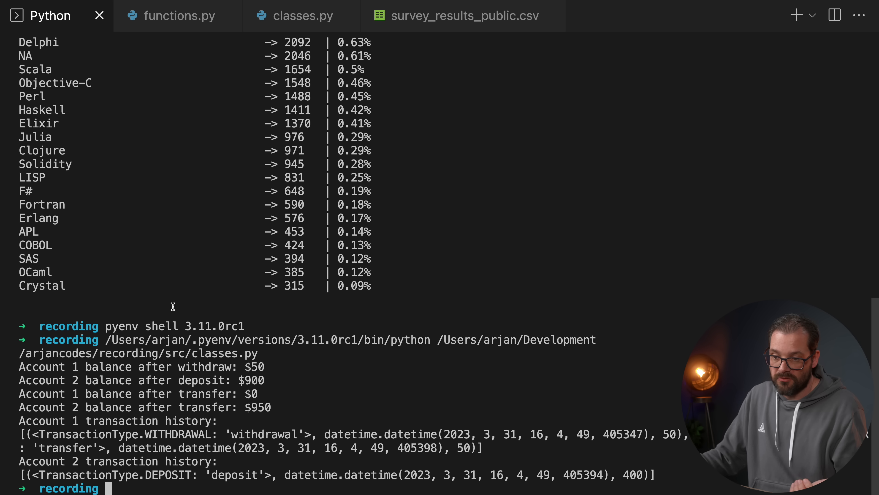
click(303, 16)
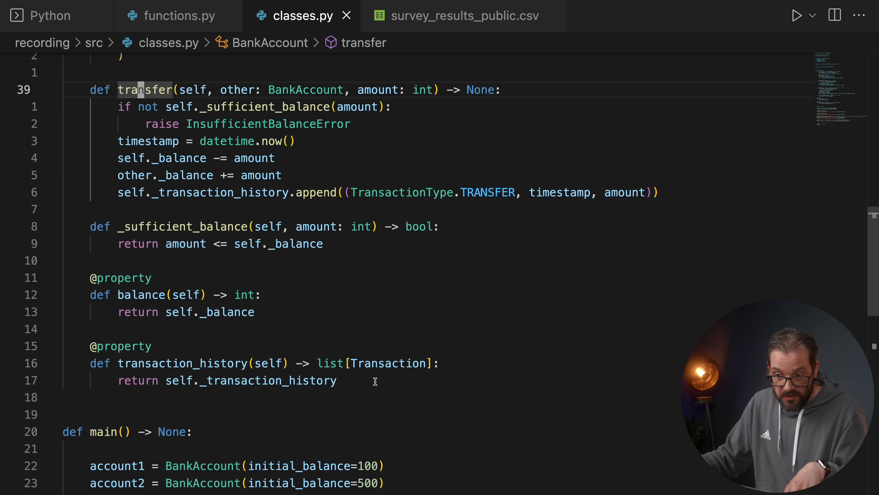
scroll(down, 3)
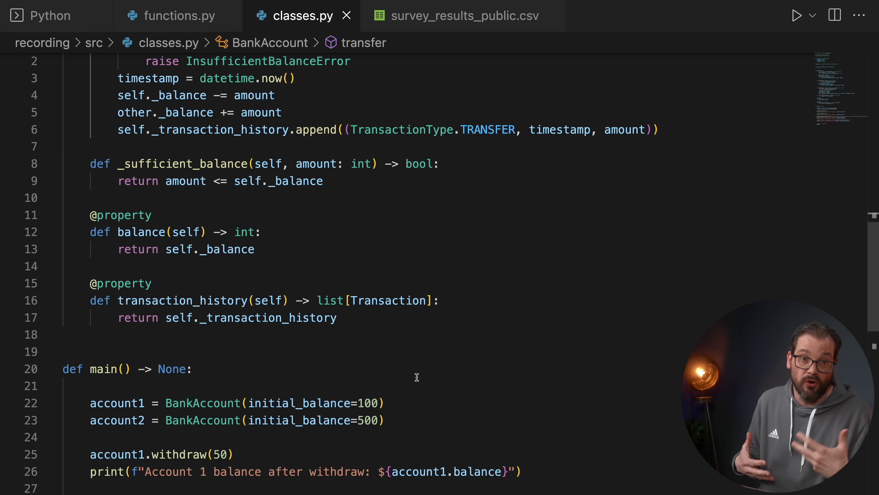
mouse_move(169, 382)
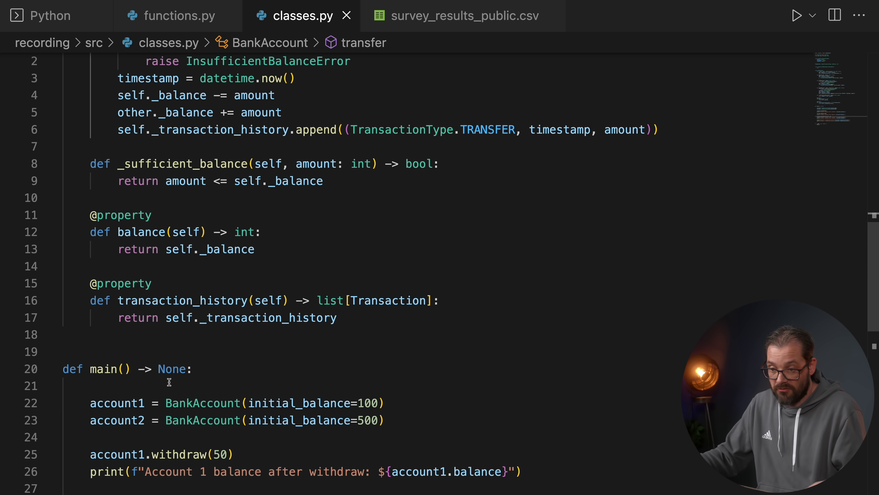